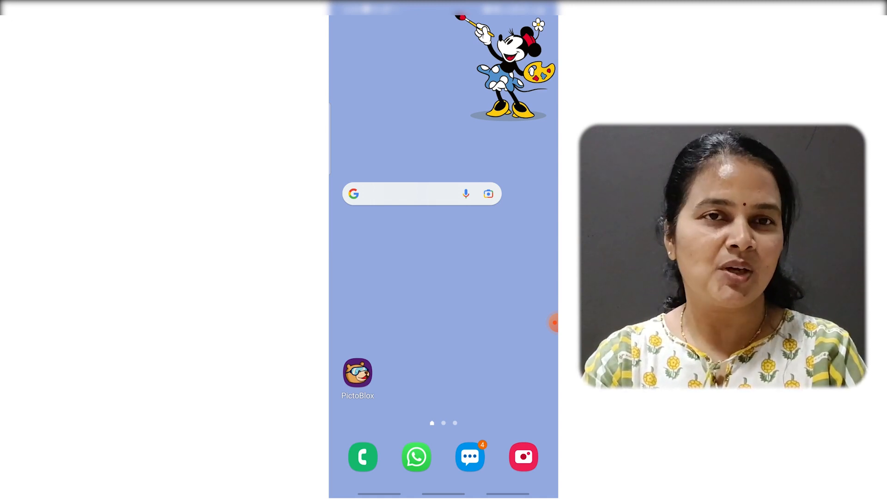
Search Google for caresgoa.org and open the CARES Goa website.
{"action": "left_click", "coordinate": [422, 193]}
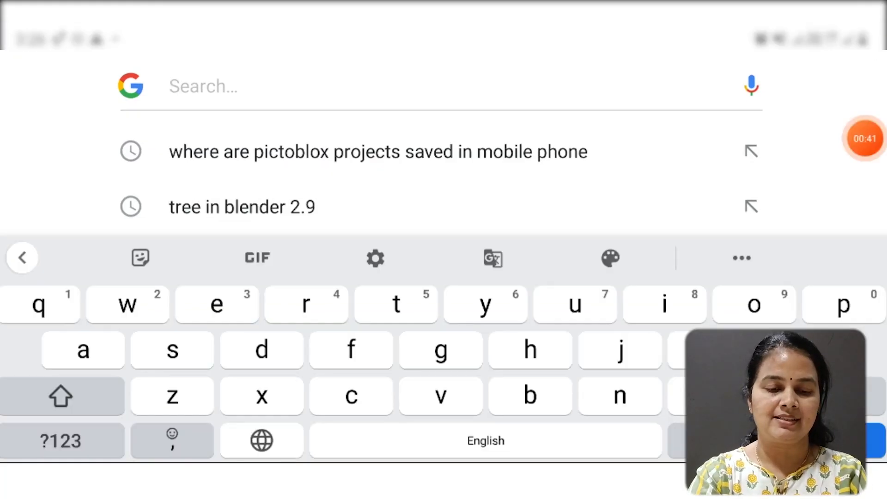
{"action": "type", "text": "caresgoa.org"}
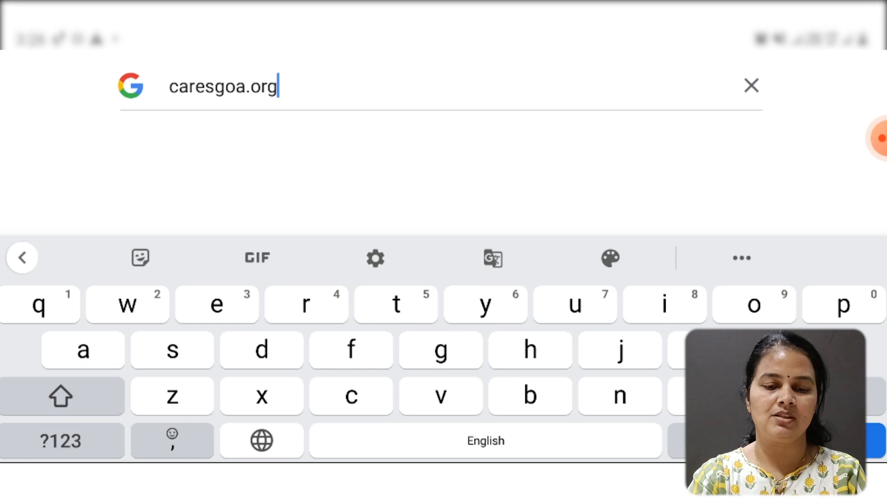
{"action": "key", "text": "Enter"}
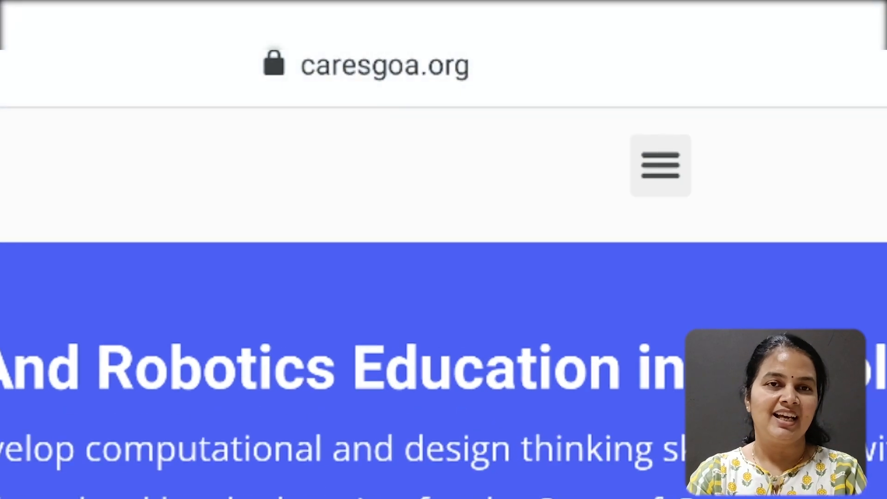
Open the Contest 2 – Covid Care Using Shapes page from the Competitions menu and review it.
{"action": "left_click", "coordinate": [660, 166]}
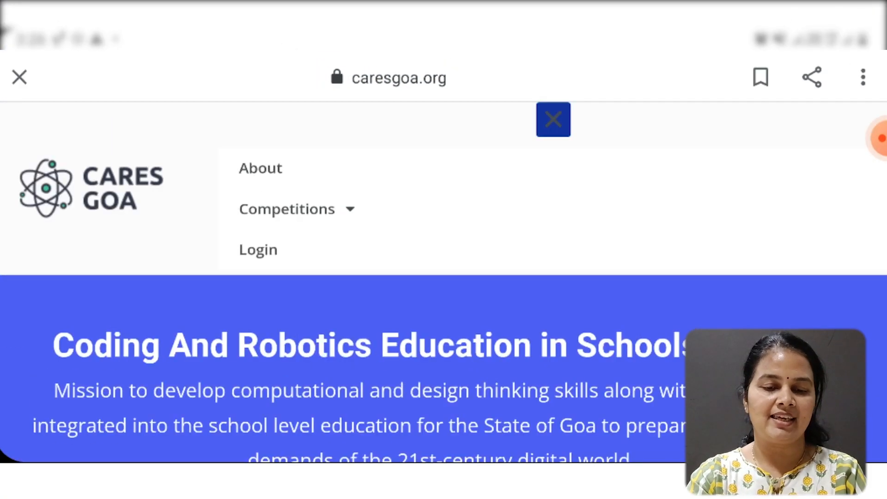
{"action": "left_click", "coordinate": [287, 209]}
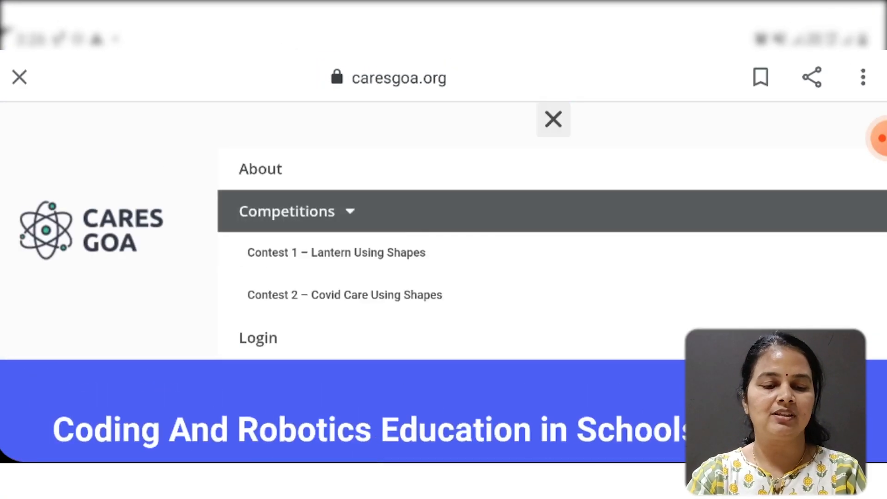
{"action": "left_click", "coordinate": [286, 211]}
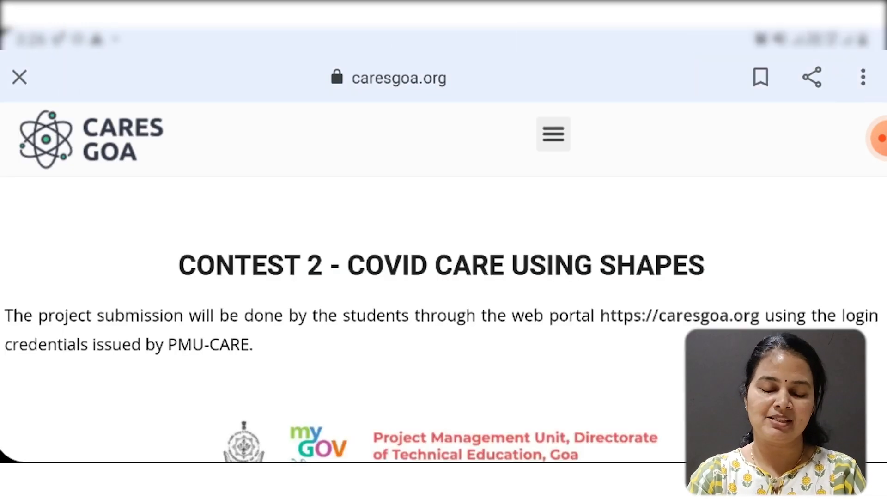
{"action": "scroll", "scroll_direction": "down", "scroll_amount": 3}
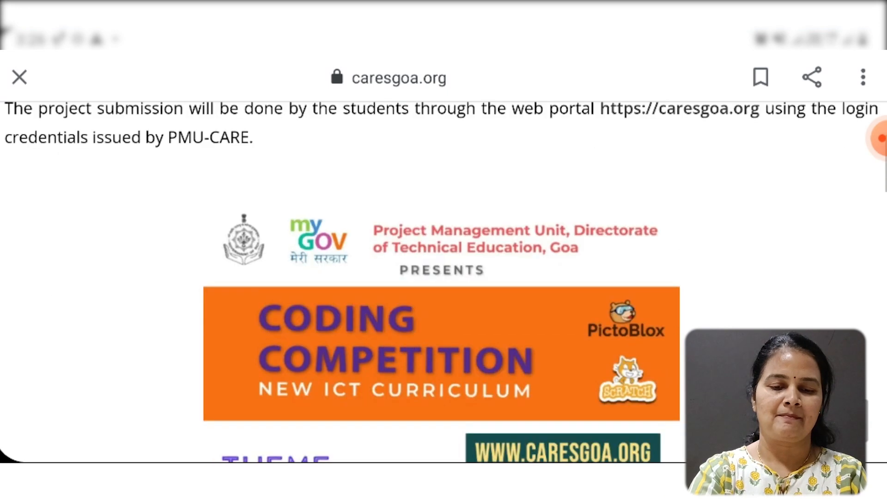
{"action": "scroll", "scroll_direction": "up", "scroll_amount": 3}
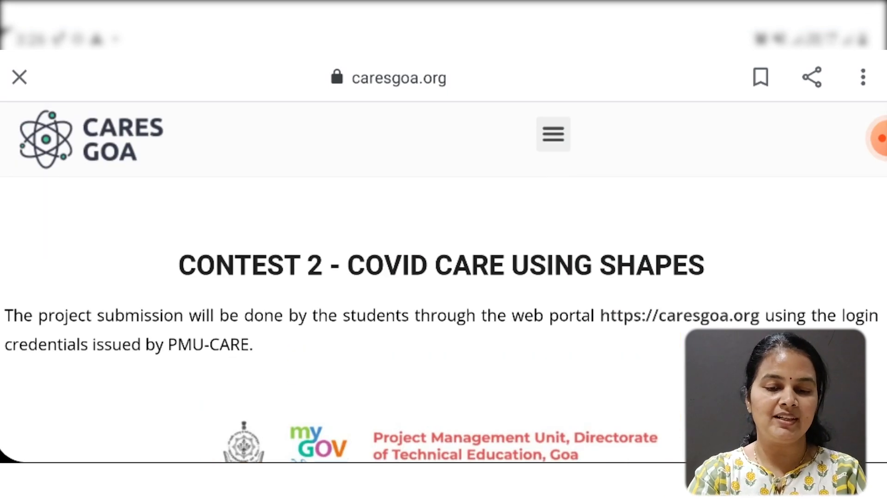
{"action": "left_click", "coordinate": [553, 134]}
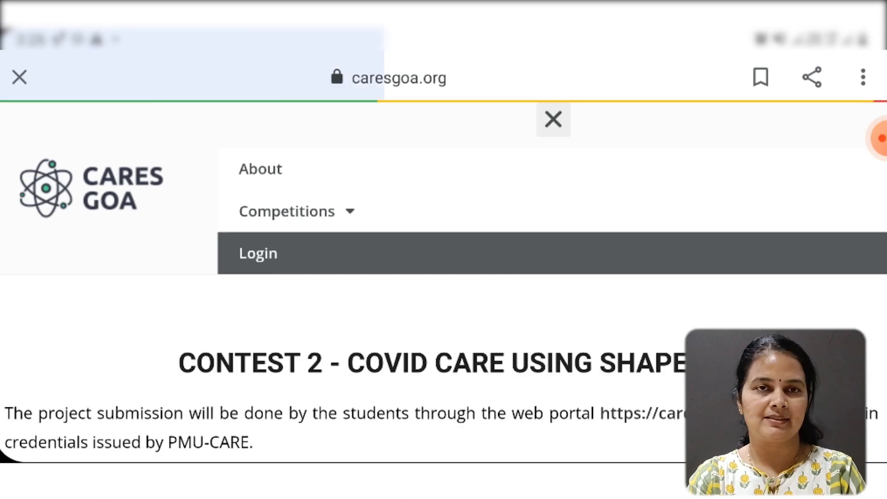
Go to the Login page and focus the Username or Email field.
{"action": "left_click", "coordinate": [257, 253]}
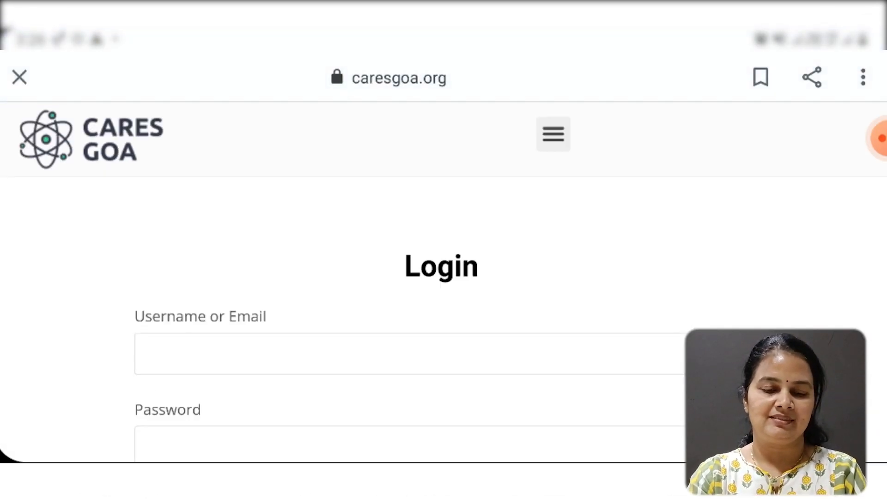
{"action": "scroll", "scroll_direction": "down", "scroll_amount": 3}
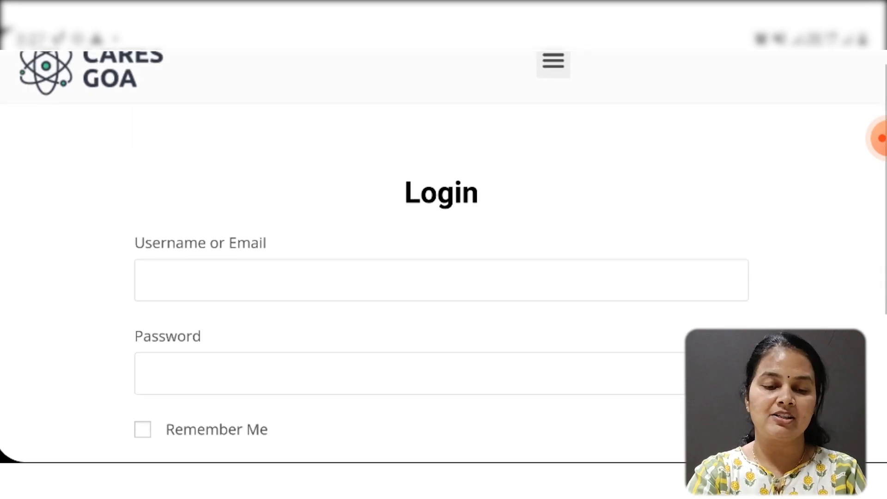
{"action": "scroll", "scroll_direction": "down", "scroll_amount": 3}
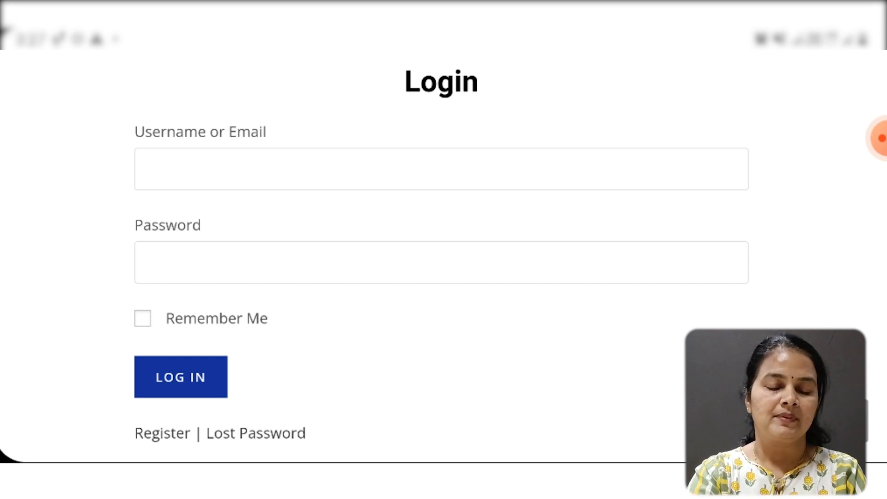
{"action": "left_click", "coordinate": [439, 168]}
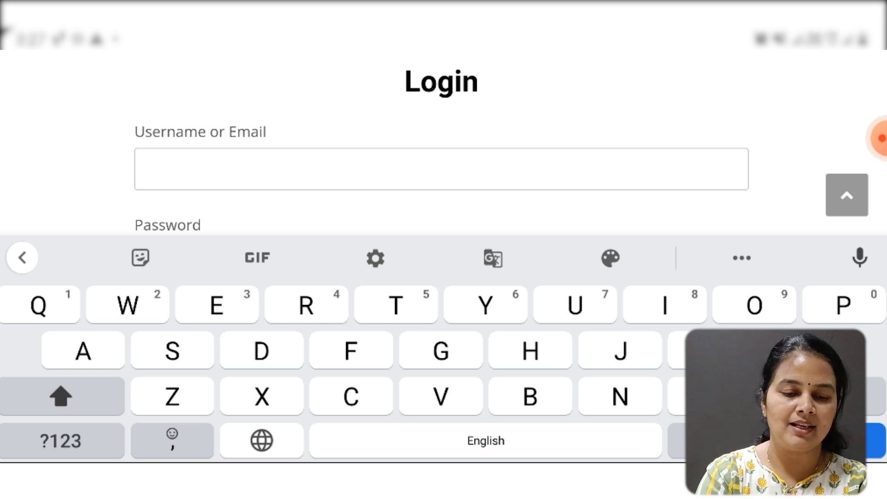
Enter the student username and password and log in to the Student Dashboard.
{"action": "left_click", "coordinate": [61, 440]}
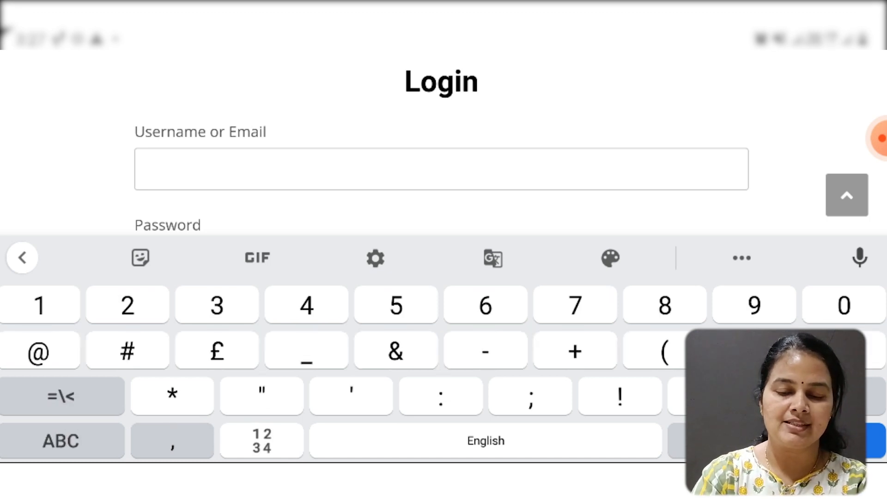
{"action": "type", "text": "9881"}
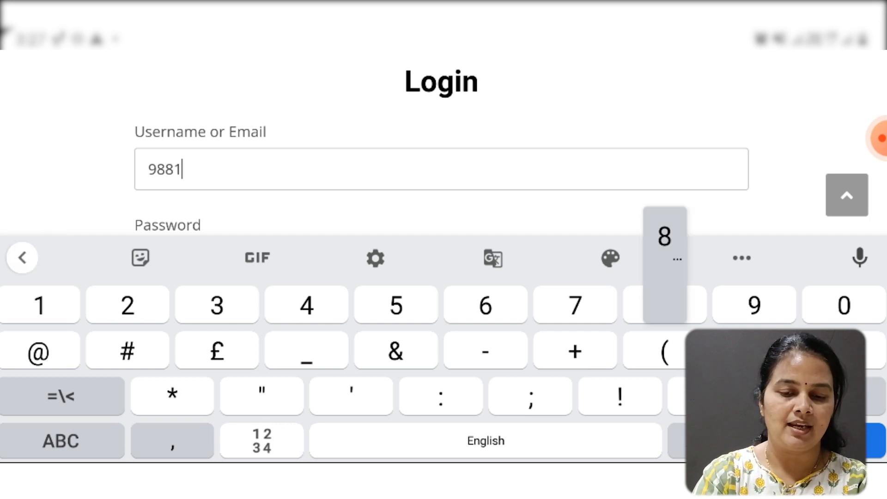
{"action": "left_click", "coordinate": [665, 305]}
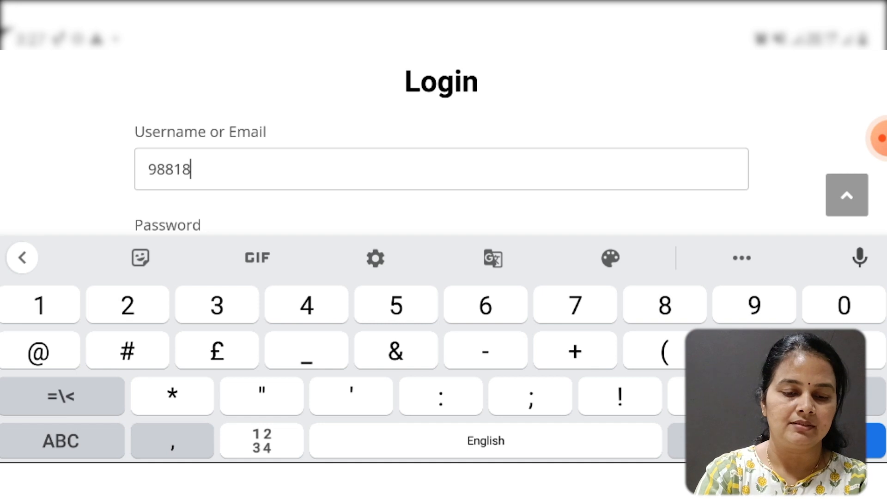
{"action": "type", "text": "3249"}
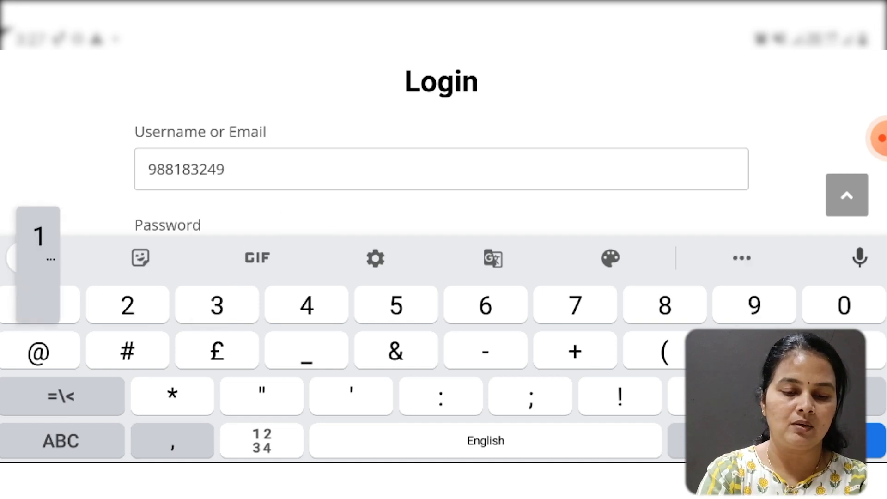
{"action": "type", "text": "1"}
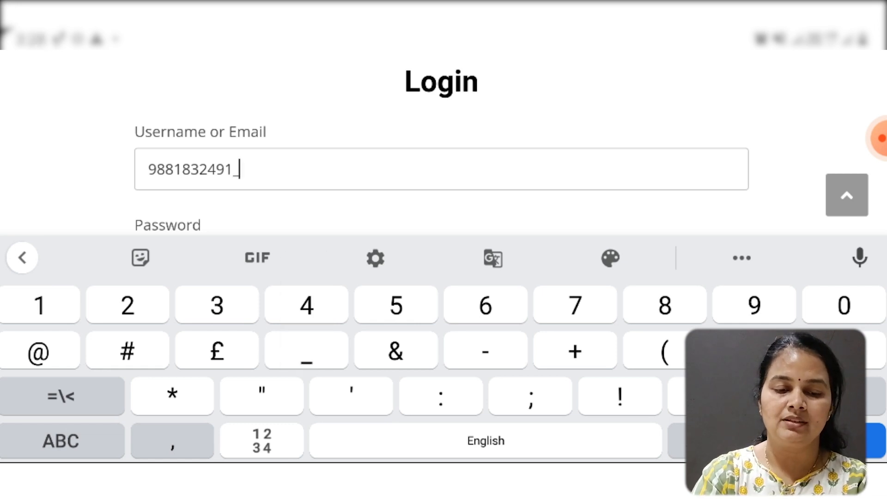
{"action": "left_click", "coordinate": [60, 441]}
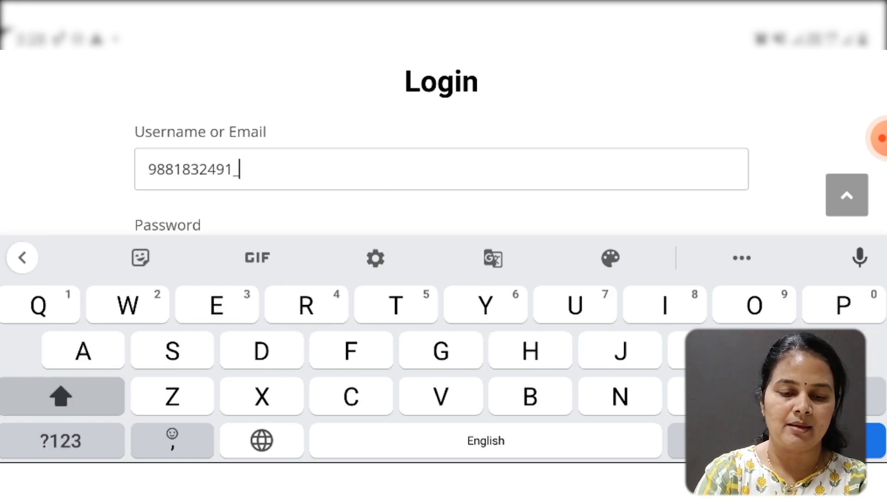
{"action": "type", "text": "RA"}
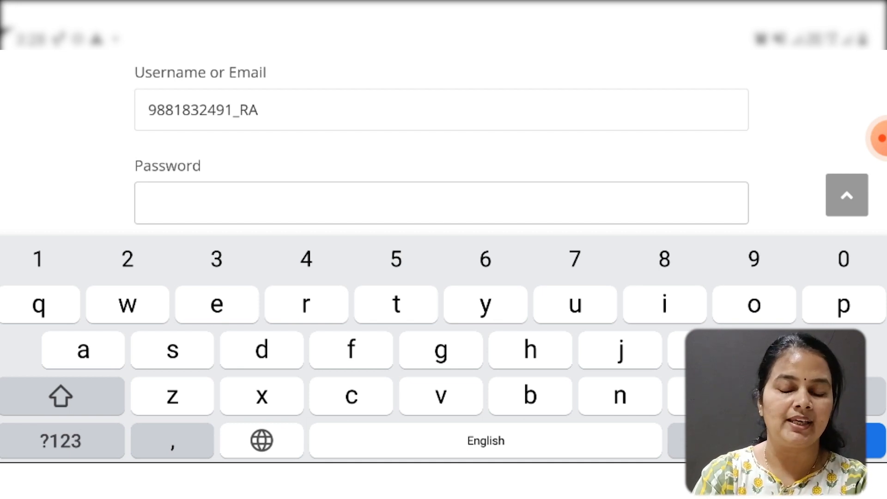
{"action": "type", "text": "9"}
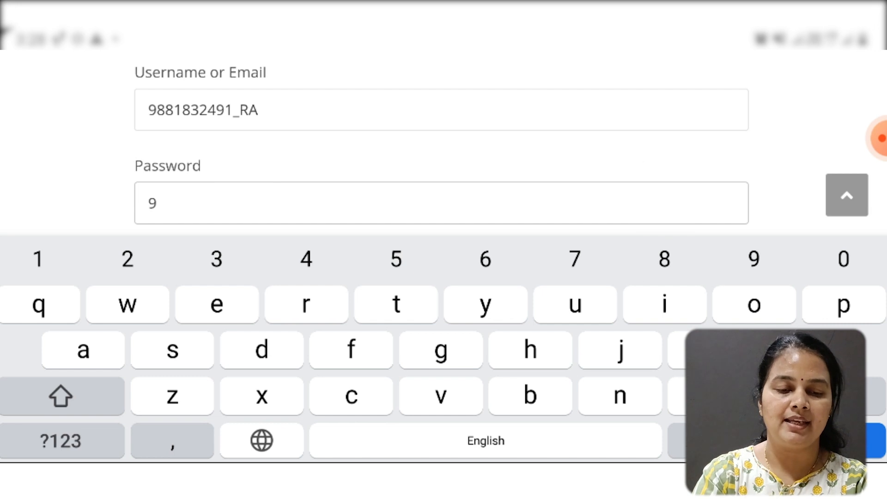
{"action": "type", "text": "9"}
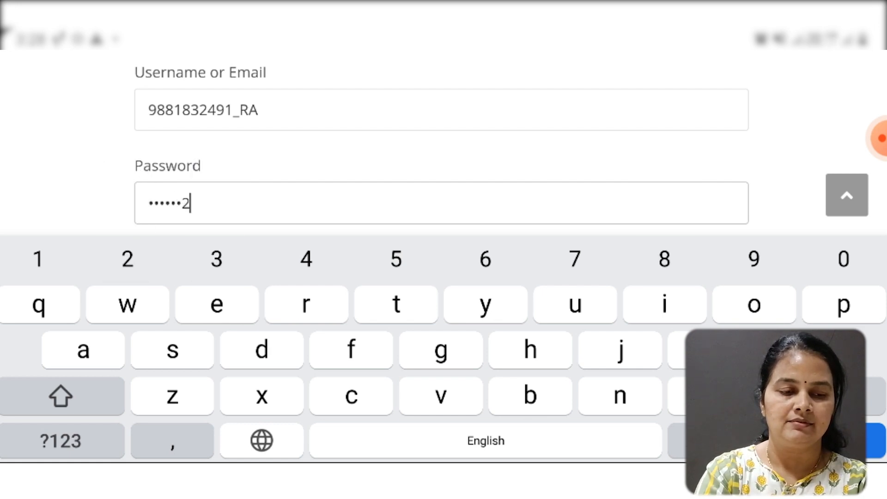
{"action": "type", "text": "4"}
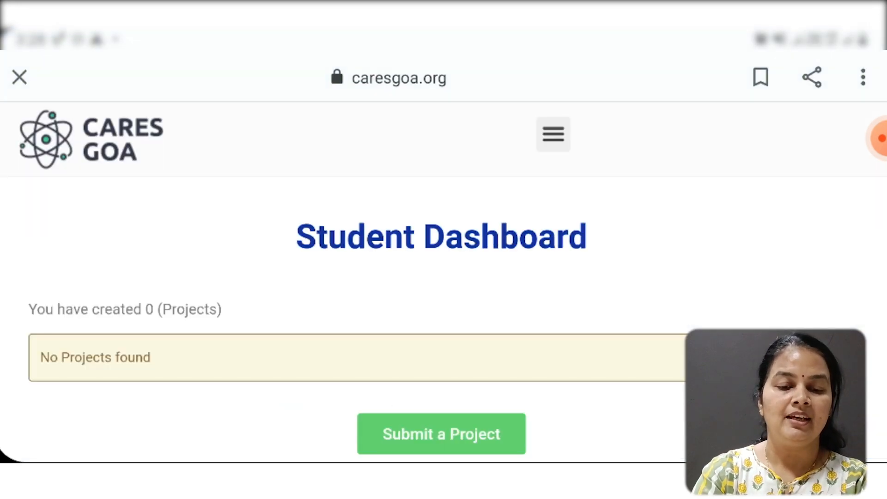
Start a new submission via Submit a Project, opening the empty Submit Project form.
{"action": "scroll", "scroll_direction": "down", "scroll_amount": 3}
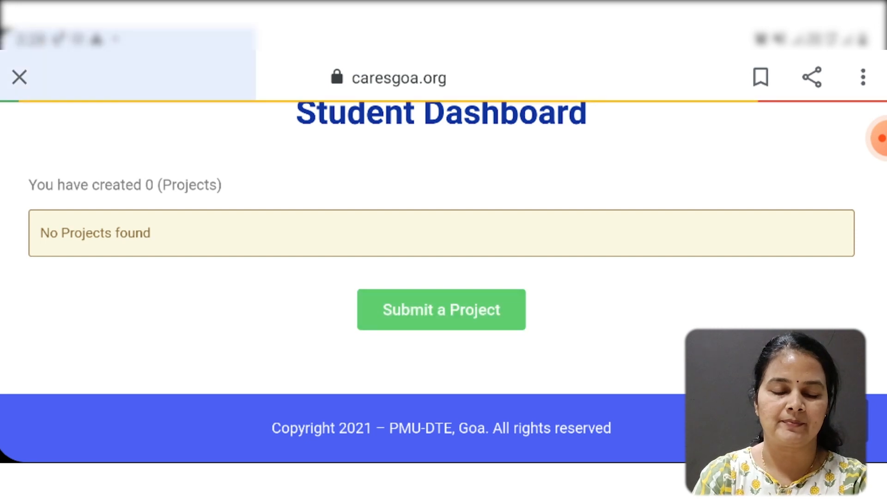
{"action": "left_click", "coordinate": [441, 309]}
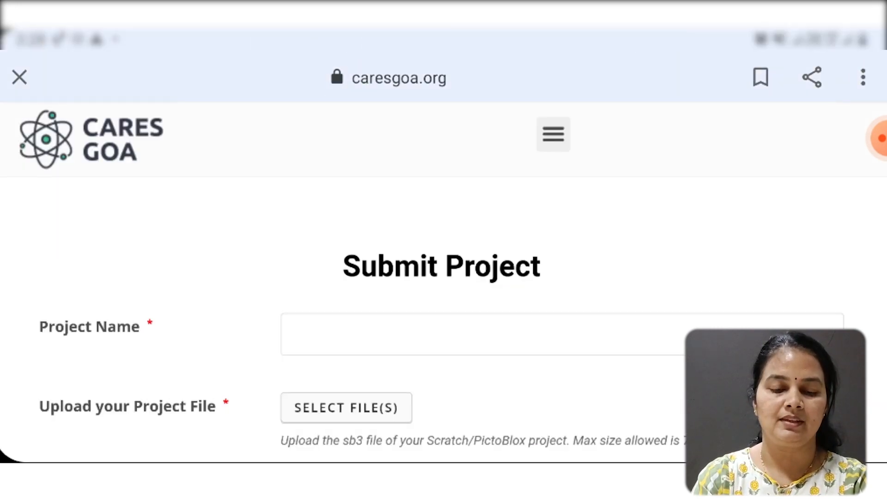
{"action": "scroll", "scroll_direction": "down", "scroll_amount": 3}
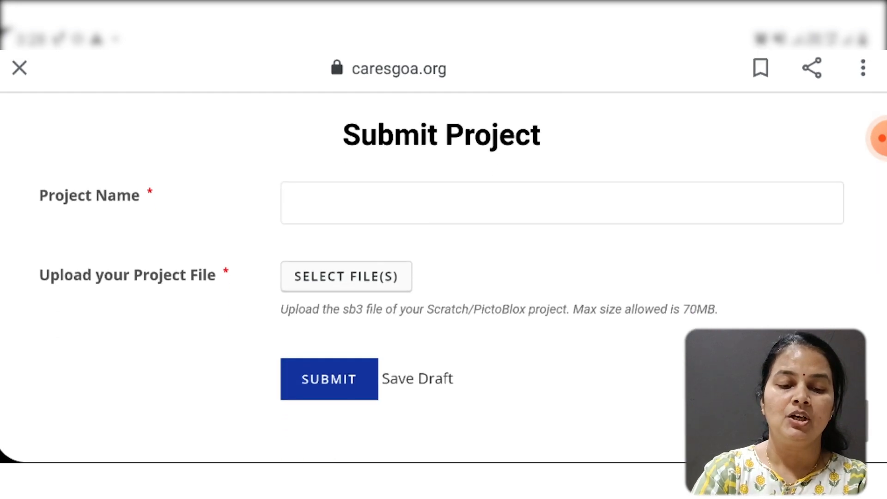
Name the project Sneha and start choosing a file to upload.
{"action": "left_click", "coordinate": [560, 204]}
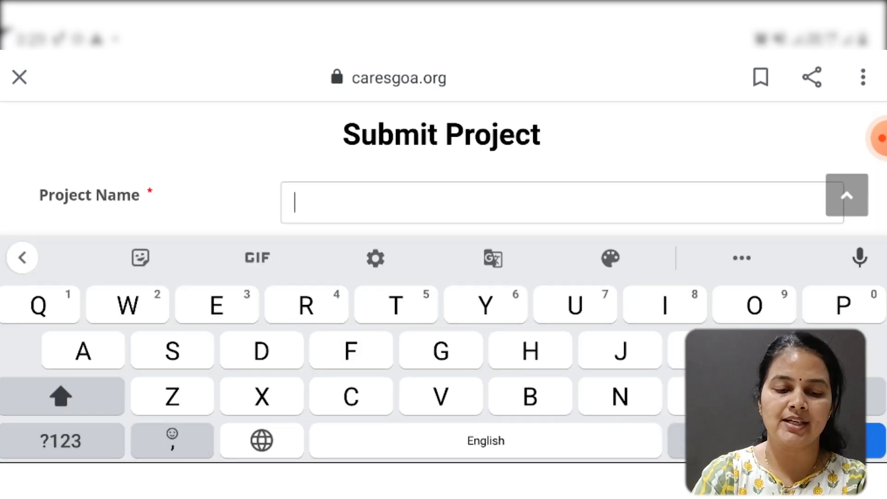
{"action": "type", "text": "Sneha"}
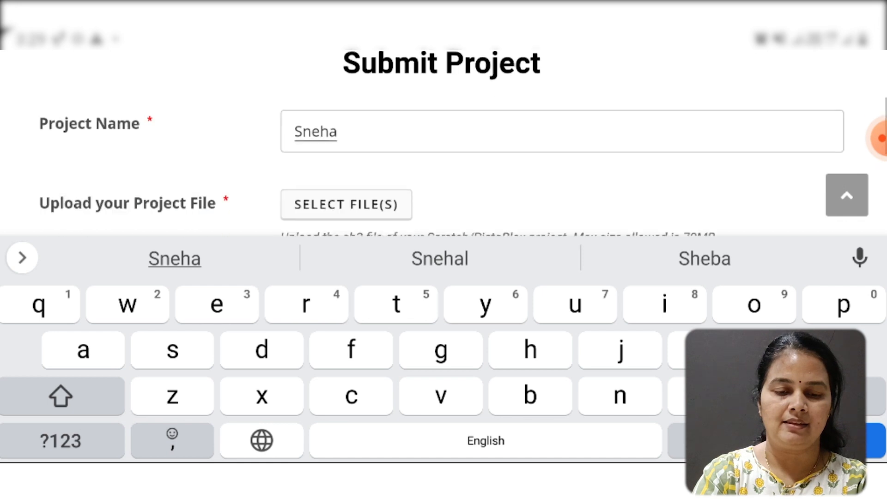
{"action": "scroll", "scroll_direction": "down", "scroll_amount": 3}
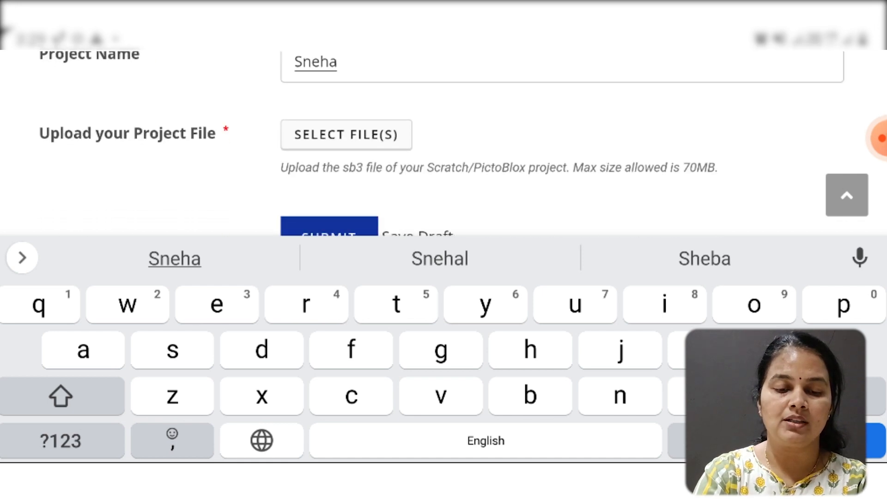
{"action": "left_click", "coordinate": [346, 134]}
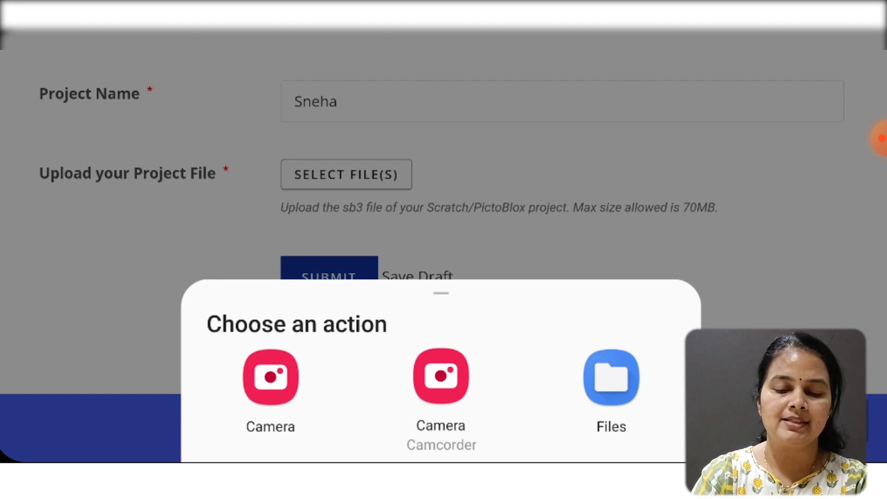
In Files, search 'sneha' and attach Sneha.sb3 as the project file.
{"action": "left_click", "coordinate": [610, 384]}
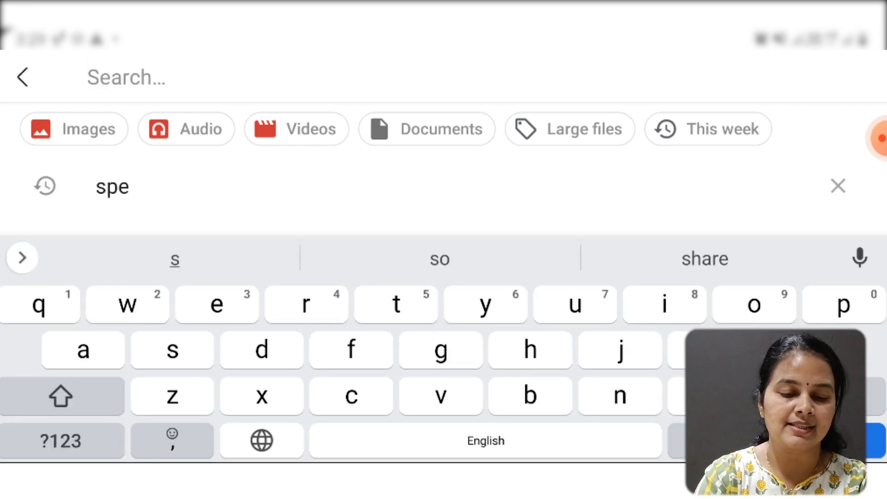
{"action": "type", "text": "sneha"}
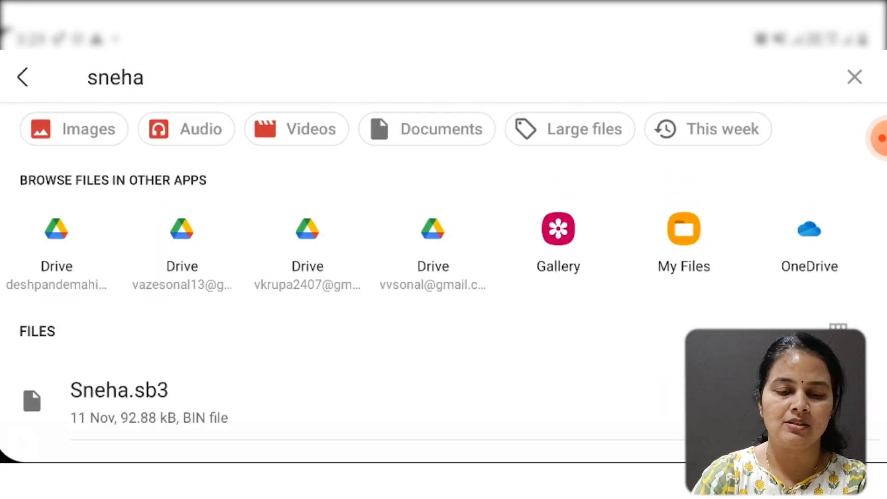
{"action": "scroll", "scroll_direction": "down", "scroll_amount": 3}
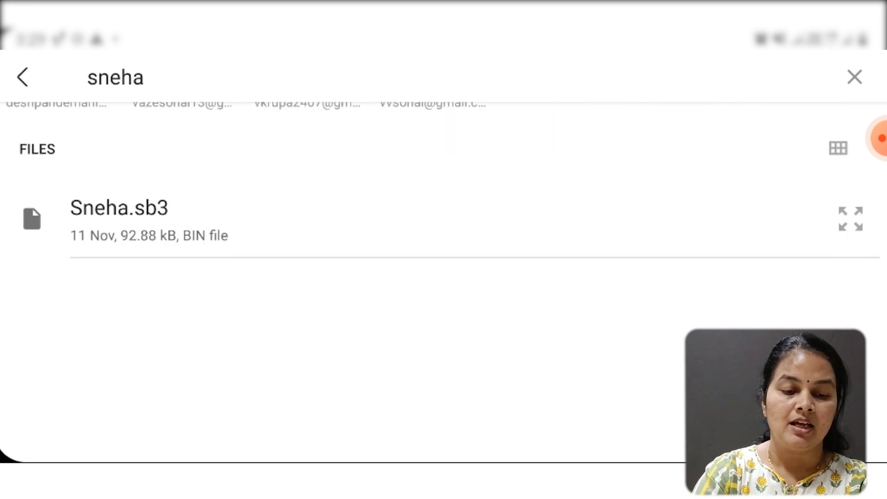
{"action": "left_click", "coordinate": [136, 220]}
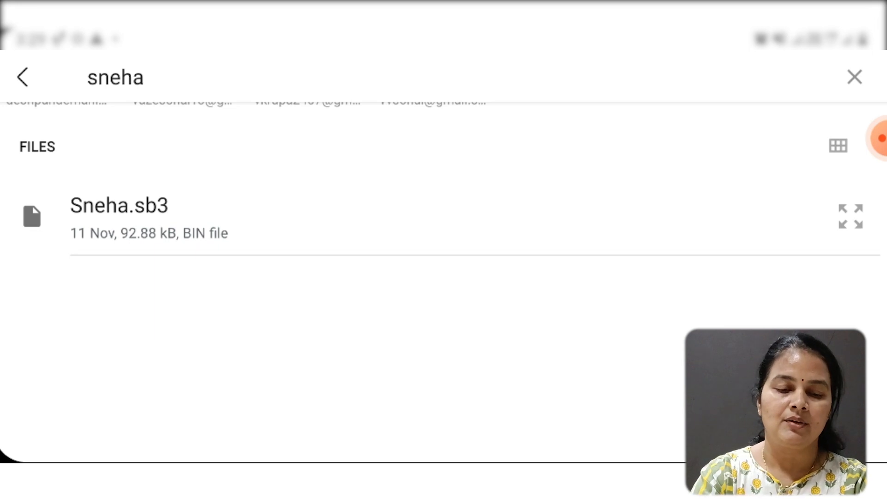
{"action": "left_click", "coordinate": [119, 205]}
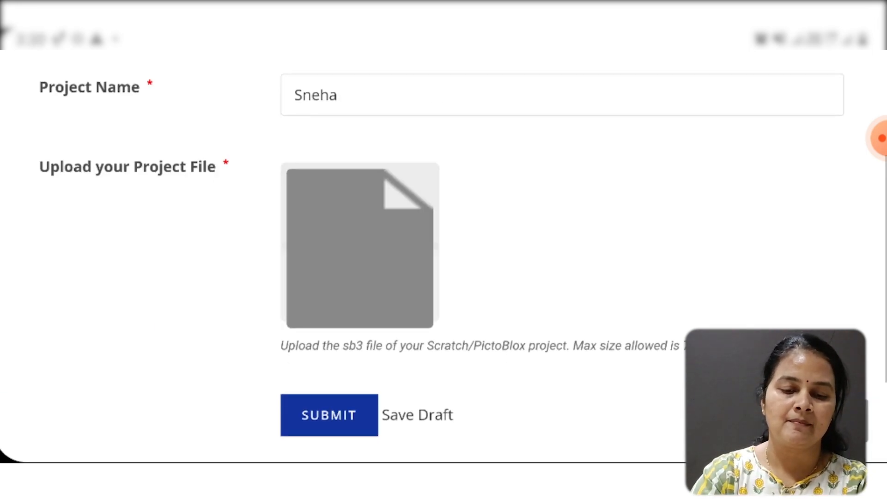
Submit the project, landing on the SNEHA project page with student details.
{"action": "scroll", "scroll_direction": "down", "scroll_amount": 3}
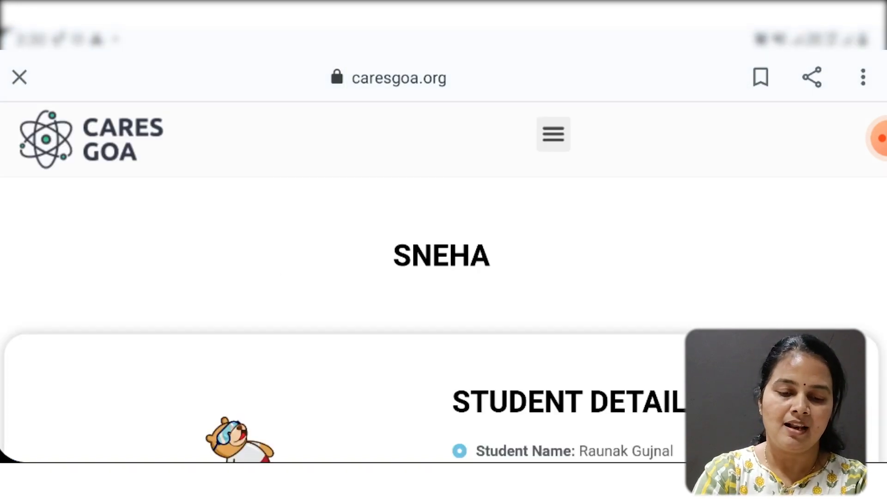
Review the submitted project details, then log out of the portal.
{"action": "scroll", "scroll_direction": "down", "scroll_amount": 3}
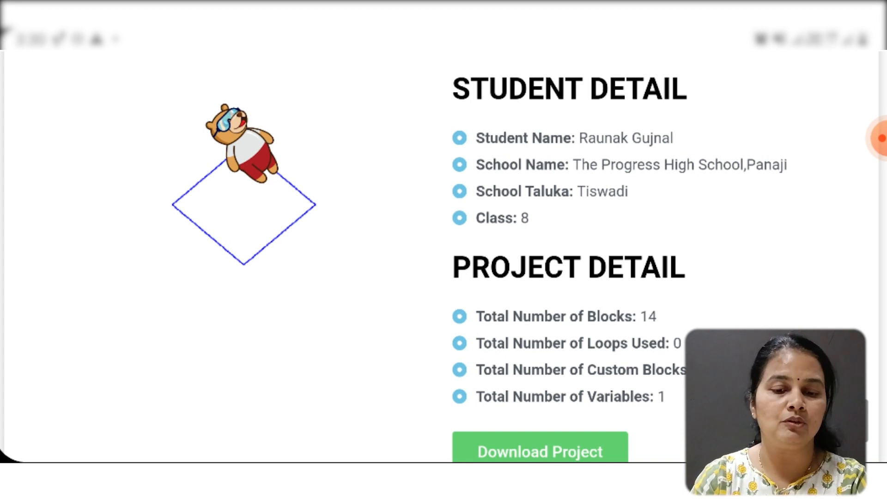
{"action": "scroll", "scroll_direction": "down", "scroll_amount": 3}
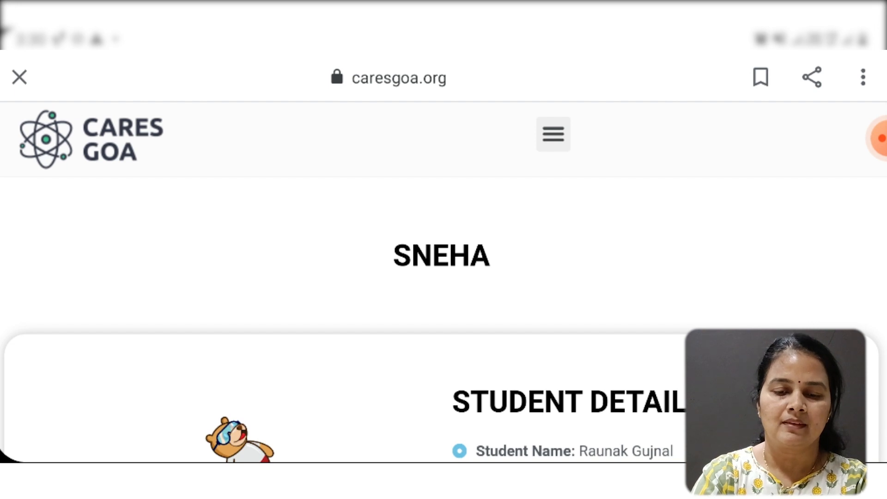
{"action": "left_click", "coordinate": [553, 135]}
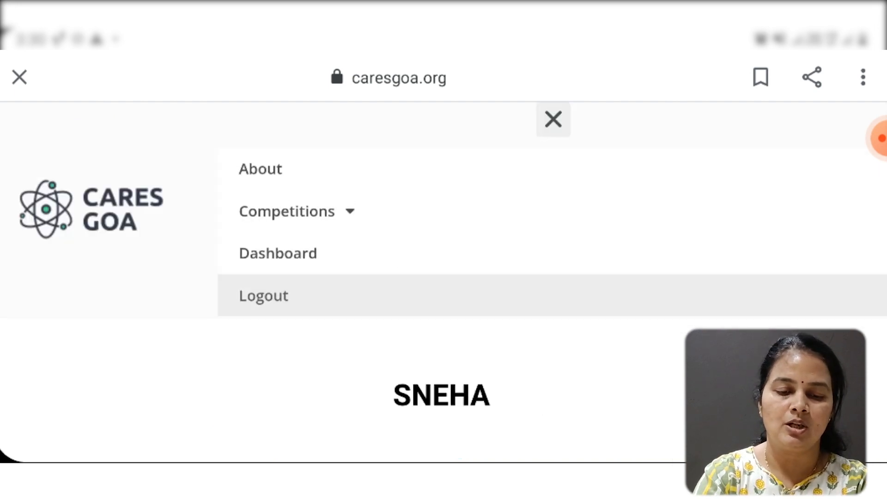
{"action": "left_click", "coordinate": [264, 296]}
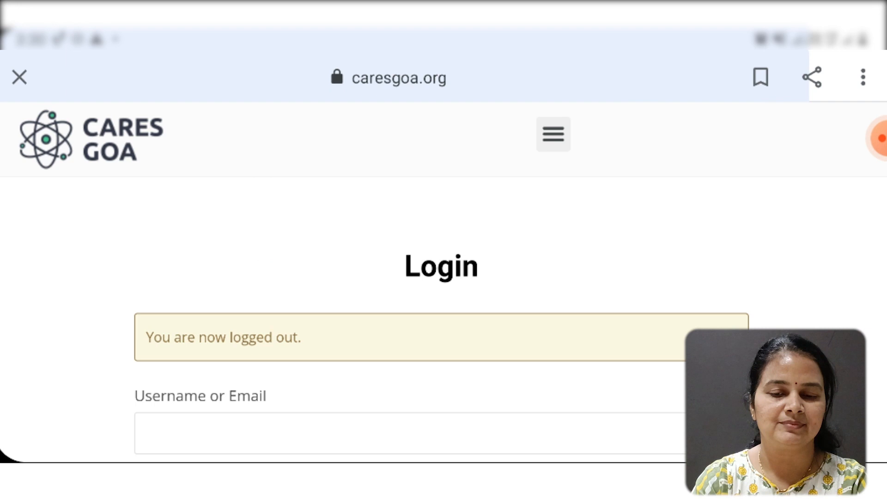